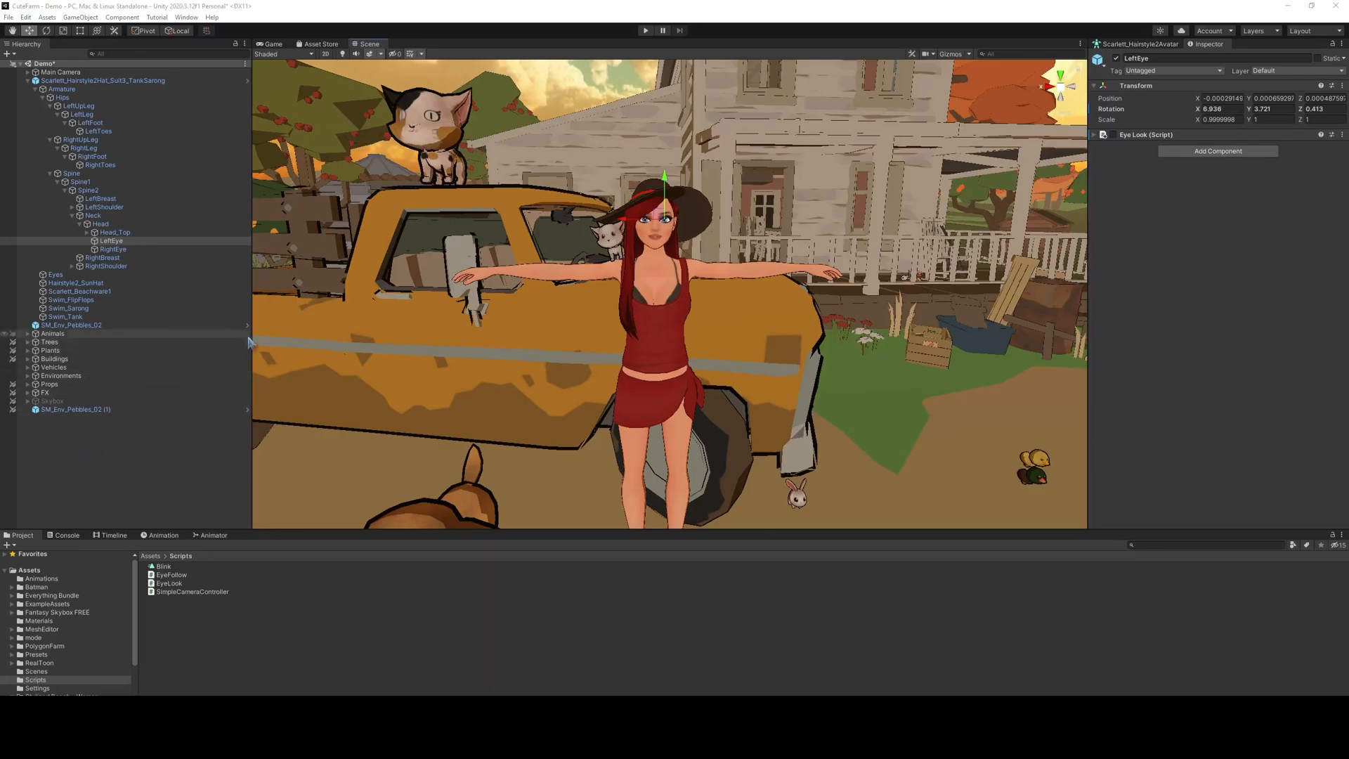
mouse_move(319, 300)
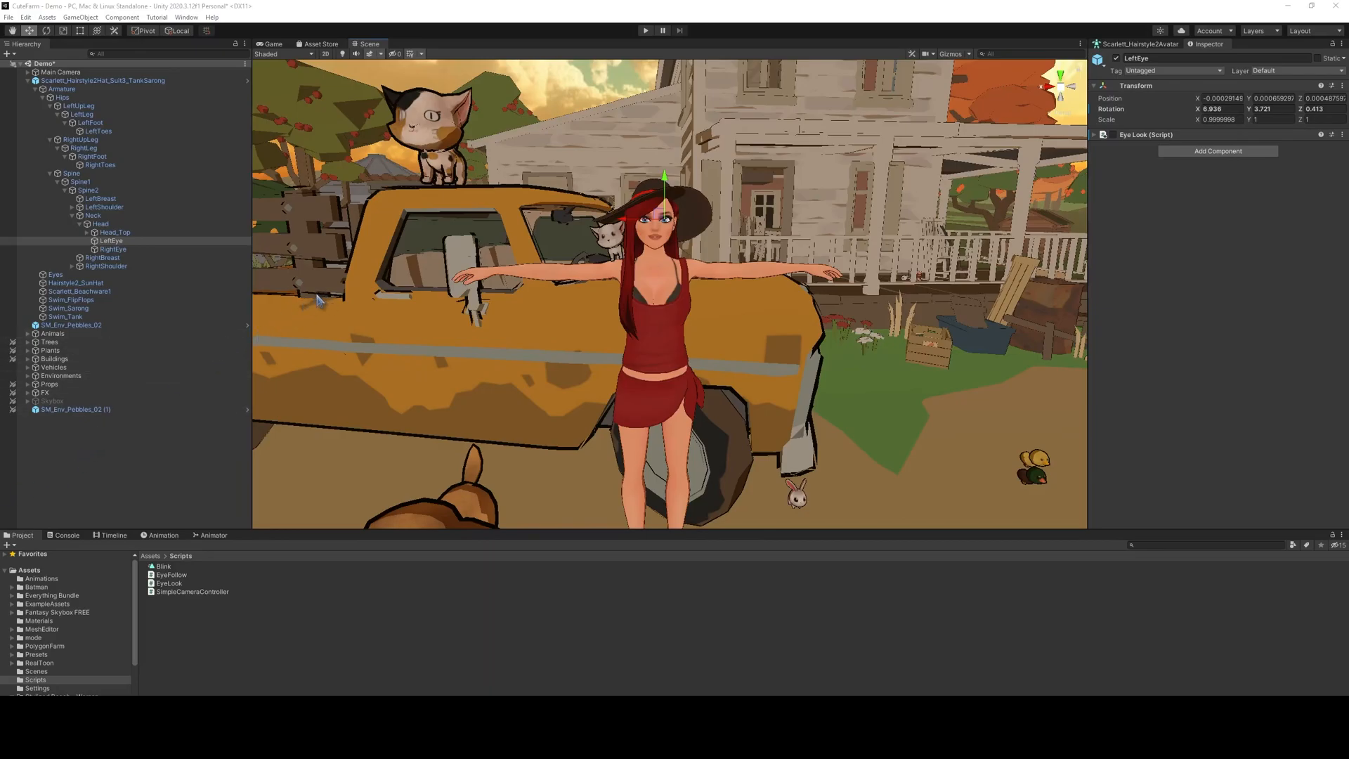
mouse_move(200, 235)
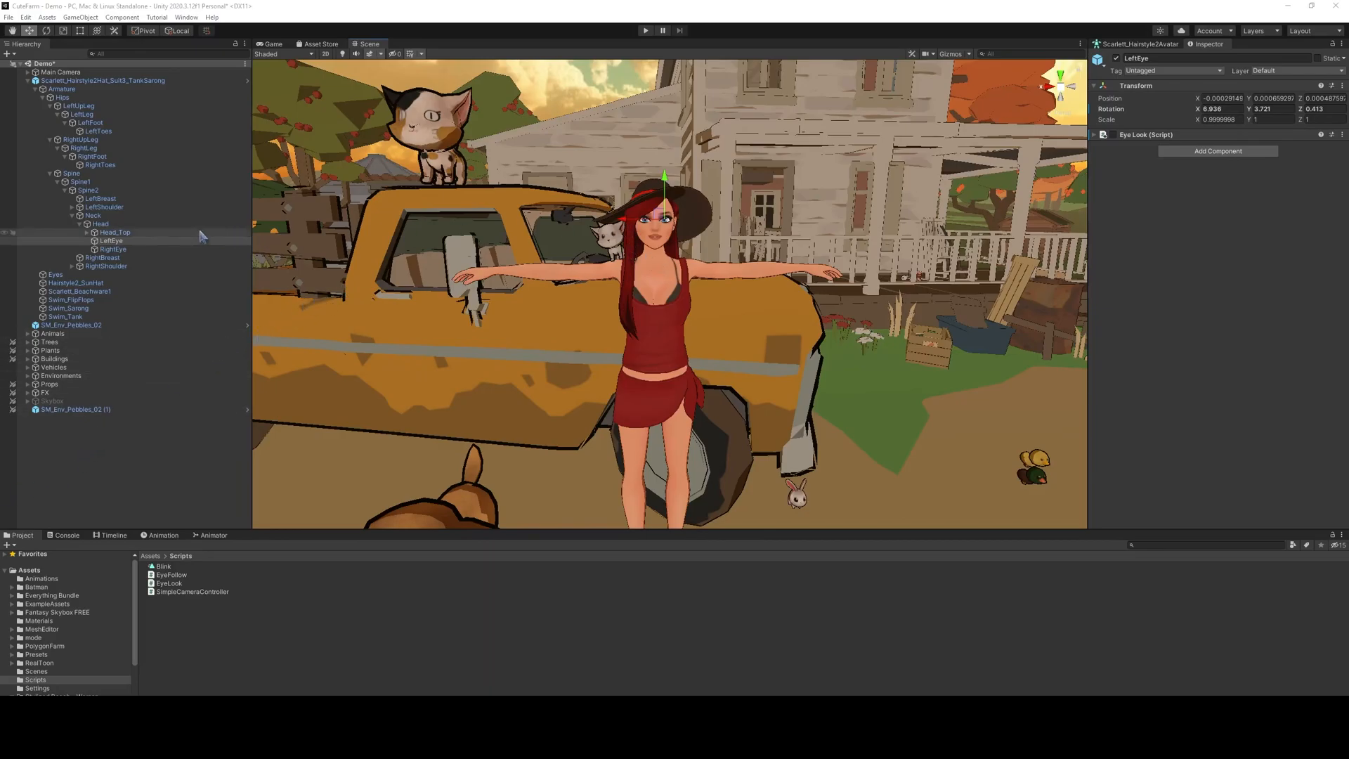
Step: Select the LeftEye bone, open EyeFollow.cs in Visual Studio Code, and review its LookAt logic
click(111, 249)
text(4.48)
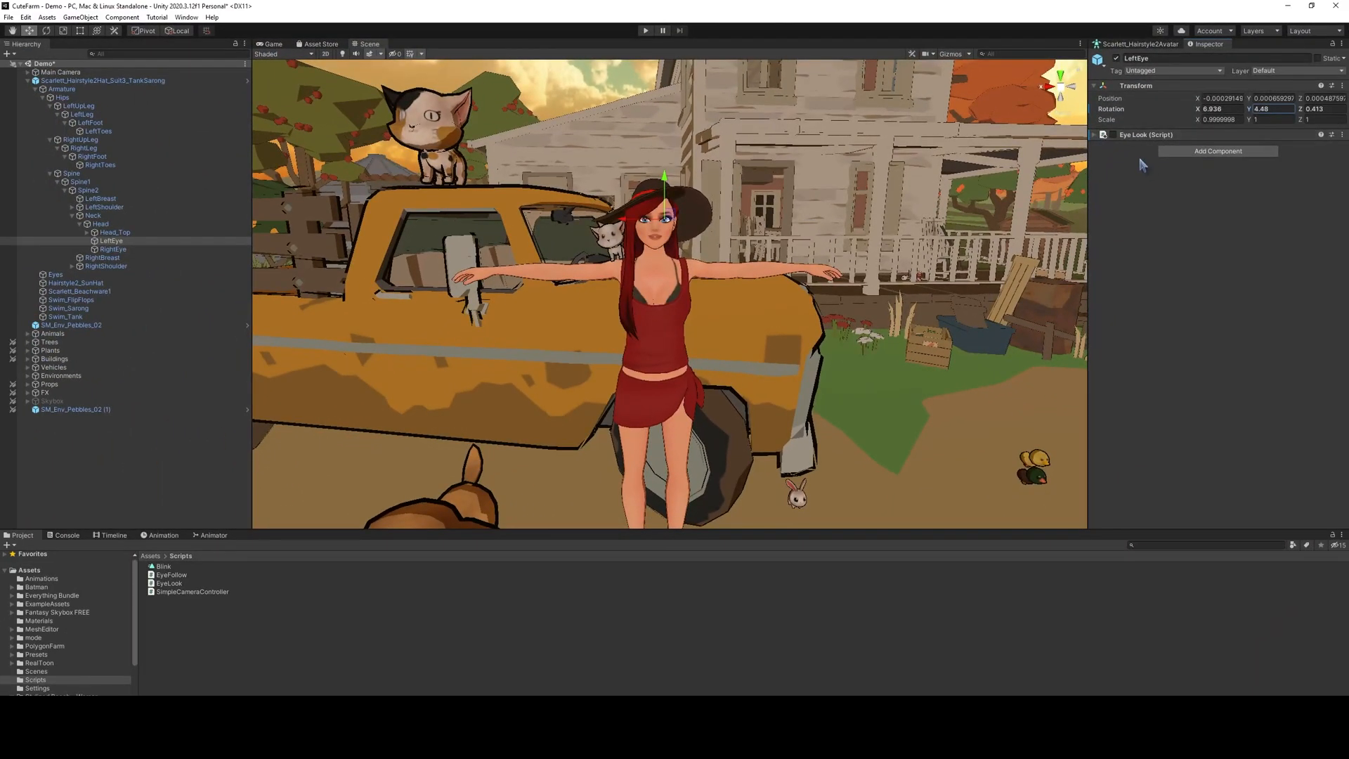
mouse_move(744, 217)
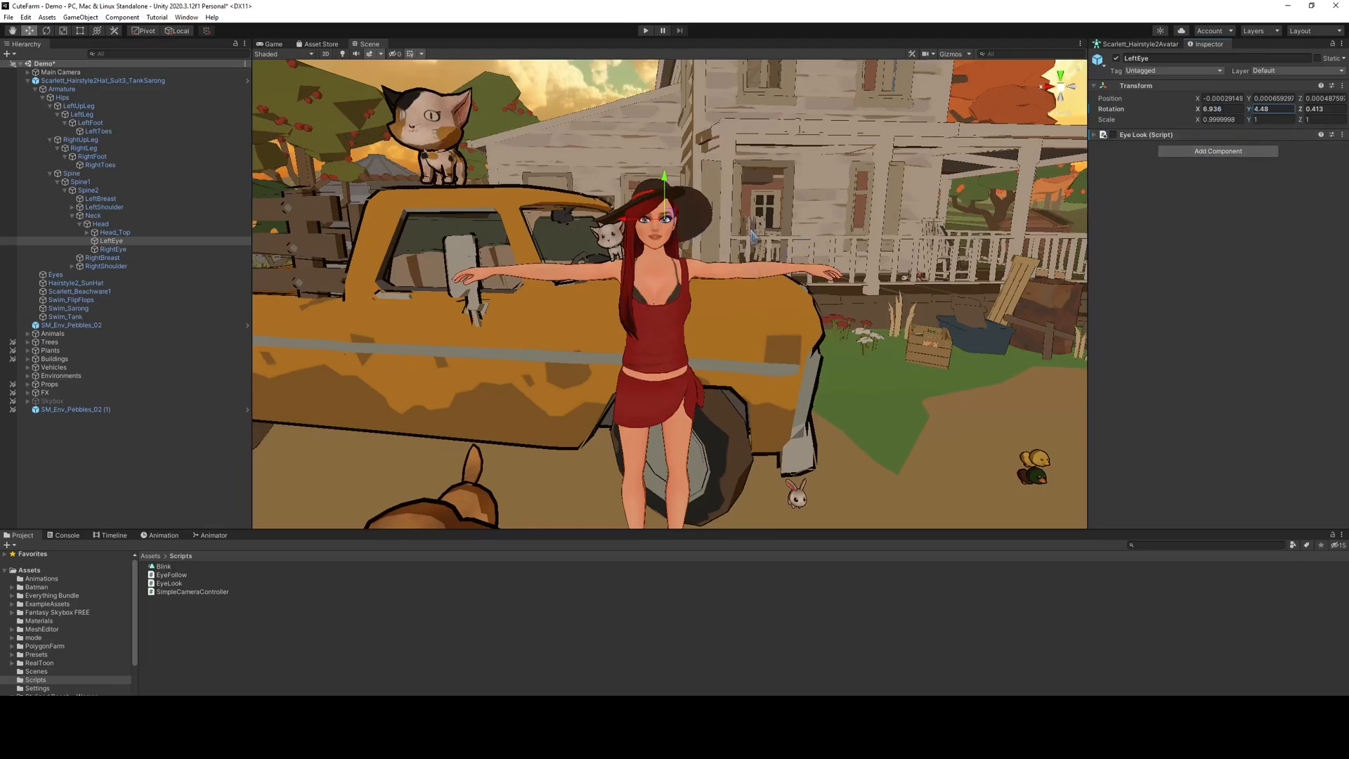
mouse_move(624, 484)
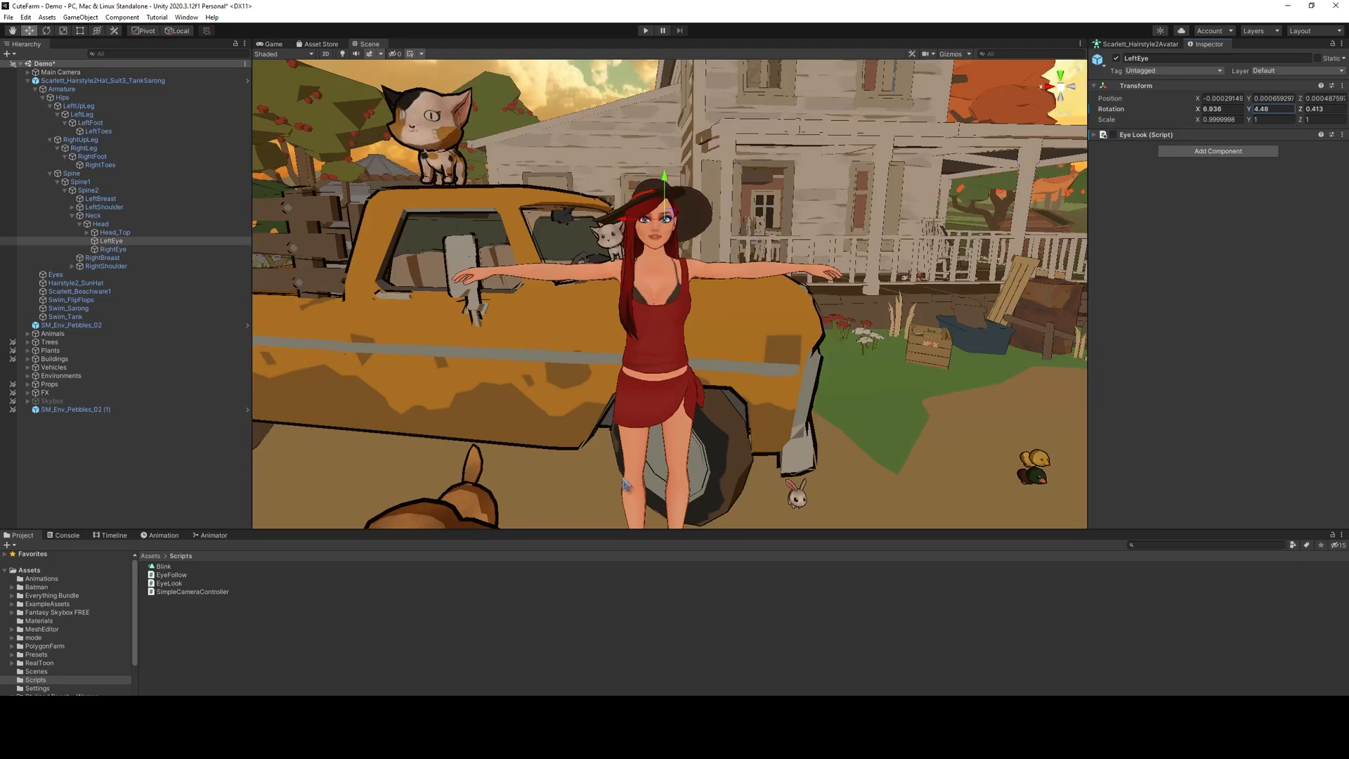
mouse_move(357, 566)
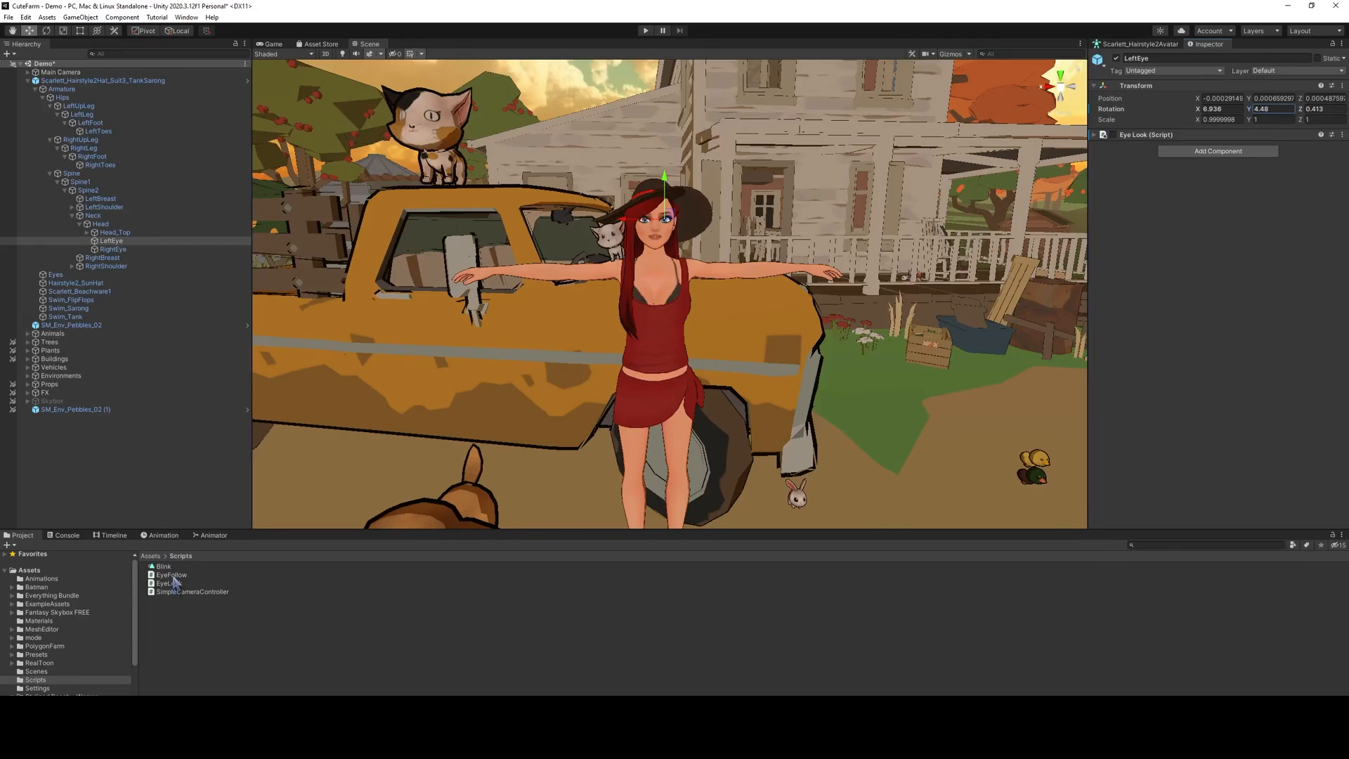
double_click(171, 575)
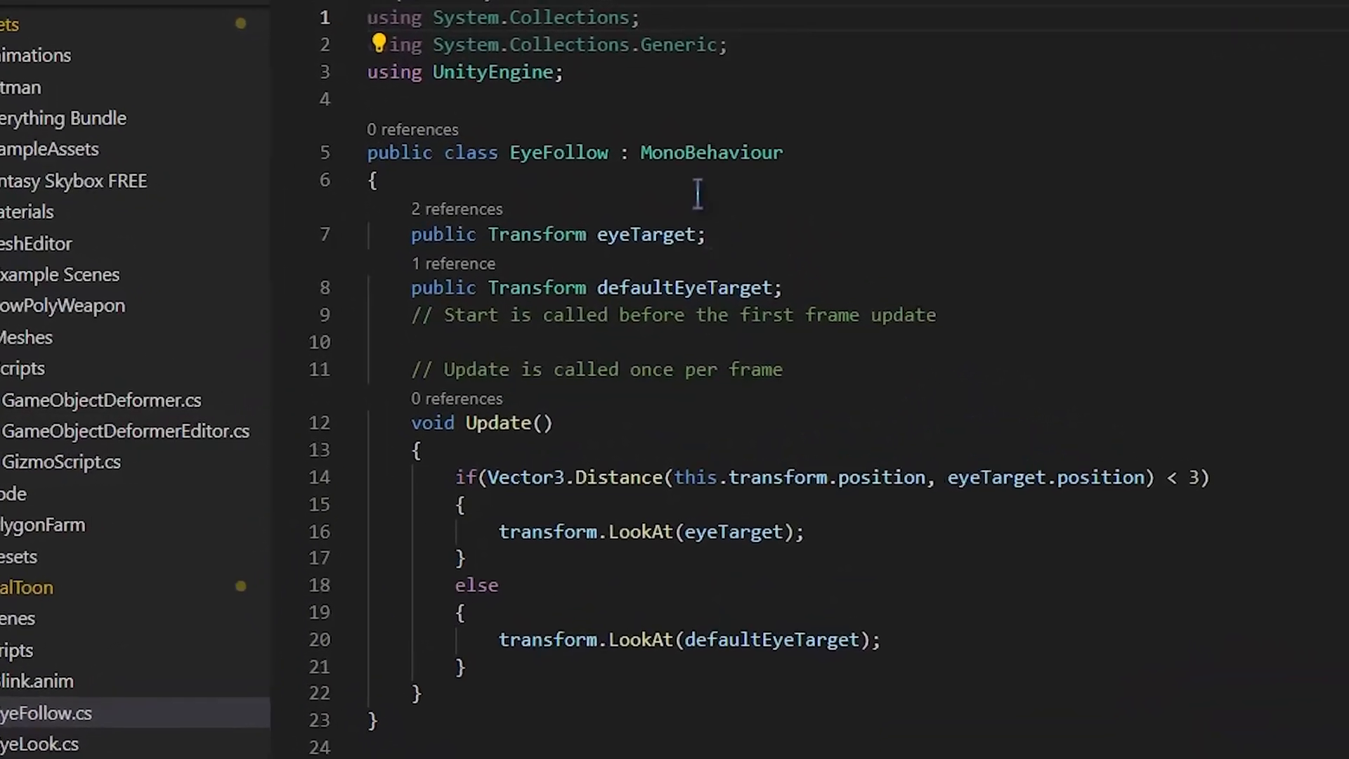
scroll(down, 3)
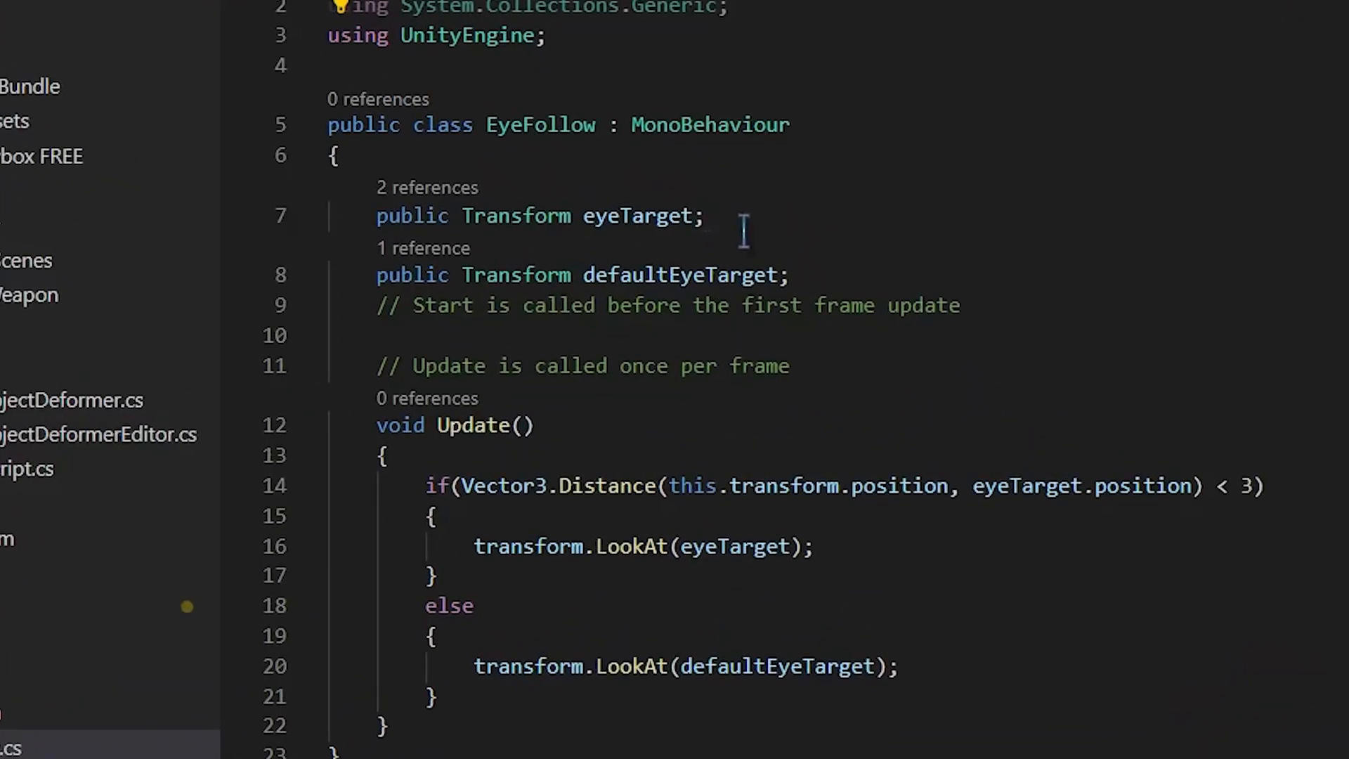
mouse_move(743, 258)
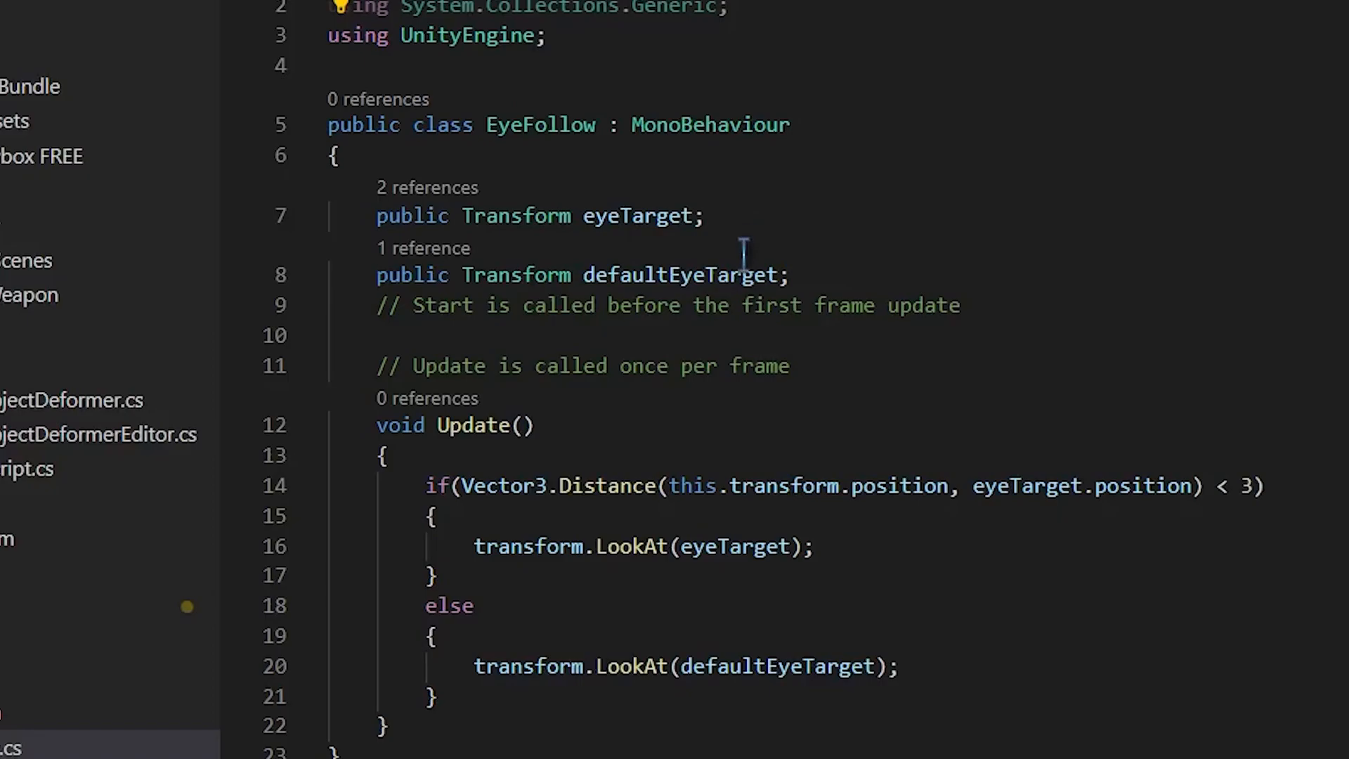
mouse_move(812, 284)
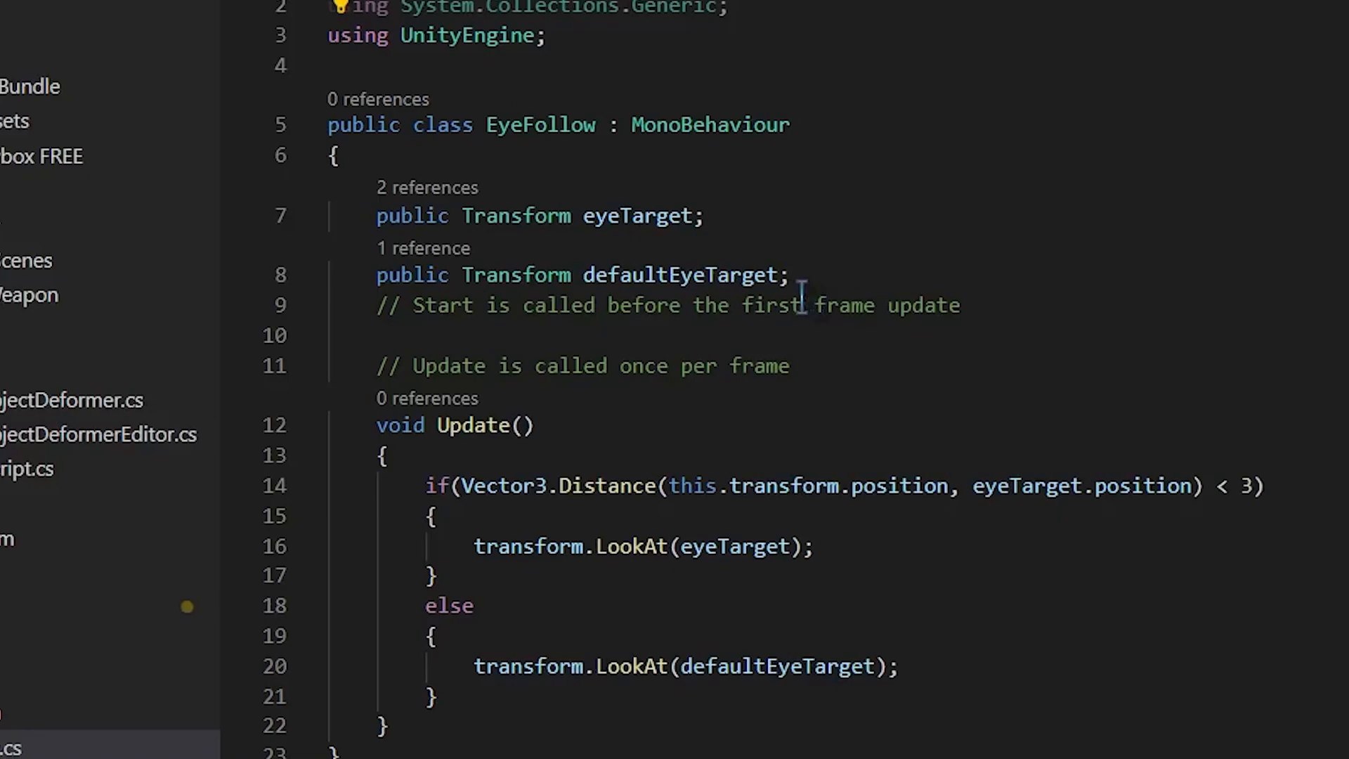
click(544, 425)
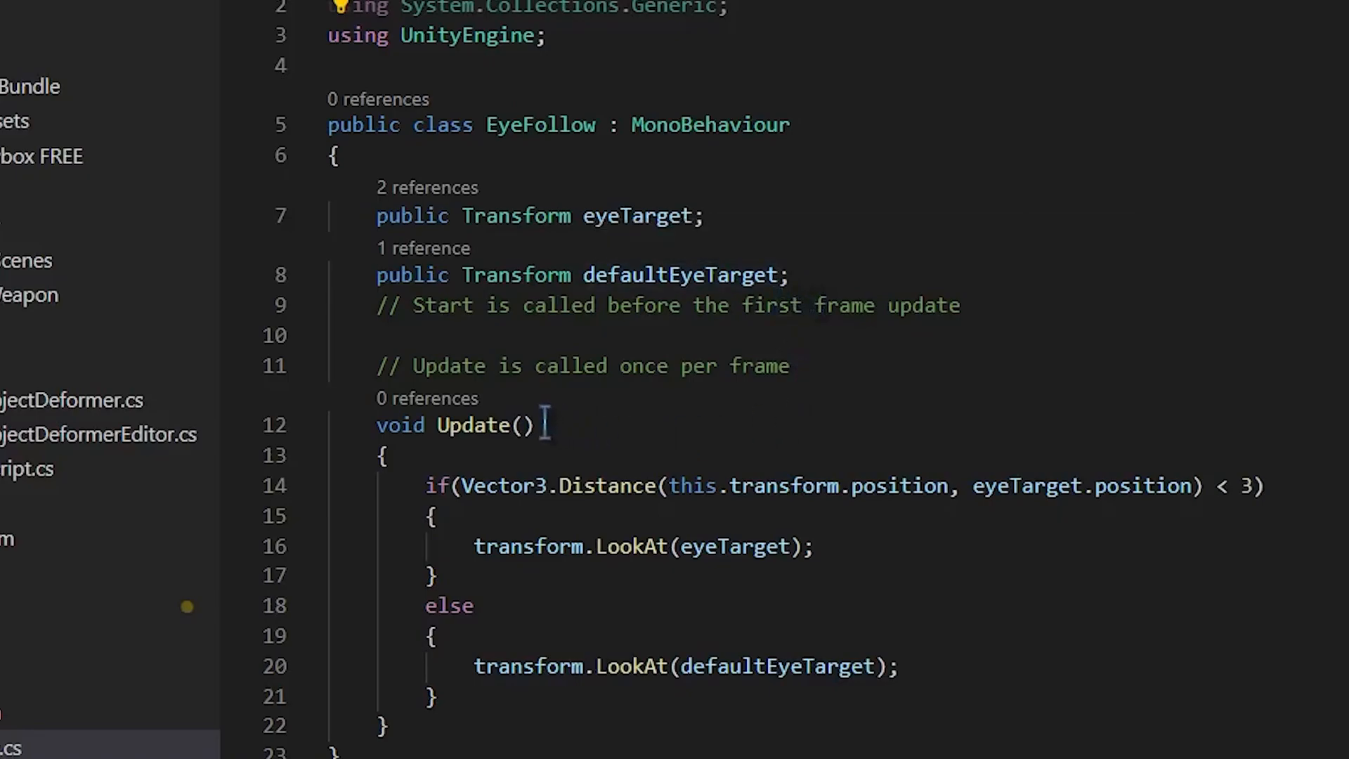
mouse_move(768, 305)
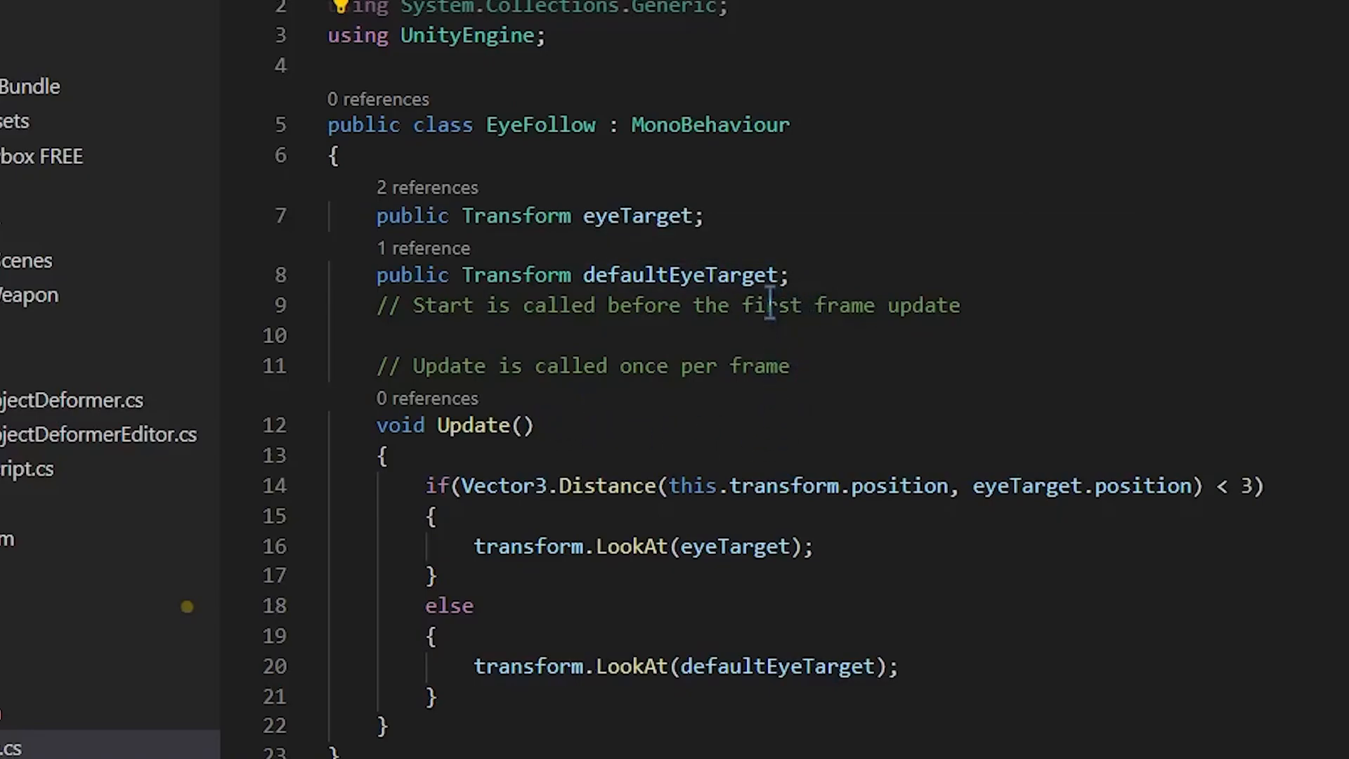
mouse_move(894, 420)
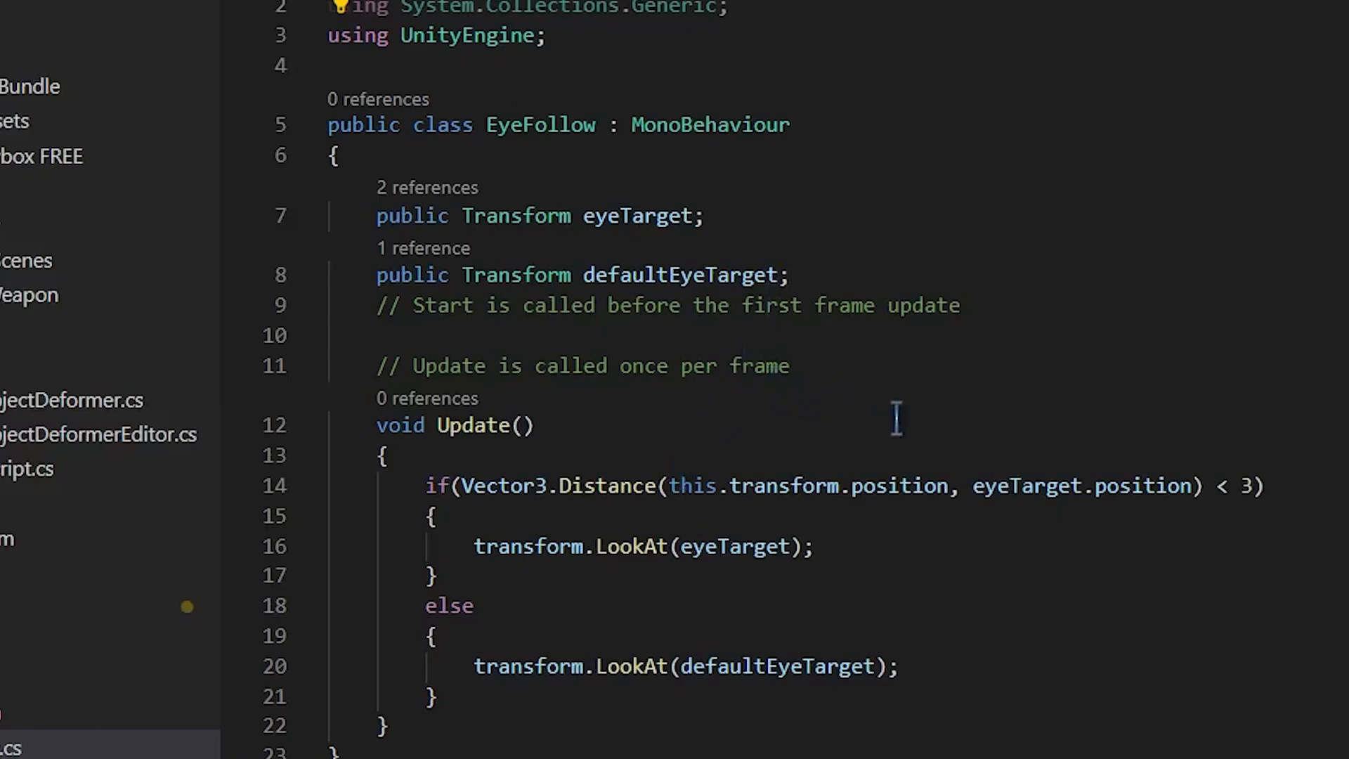
mouse_move(878, 499)
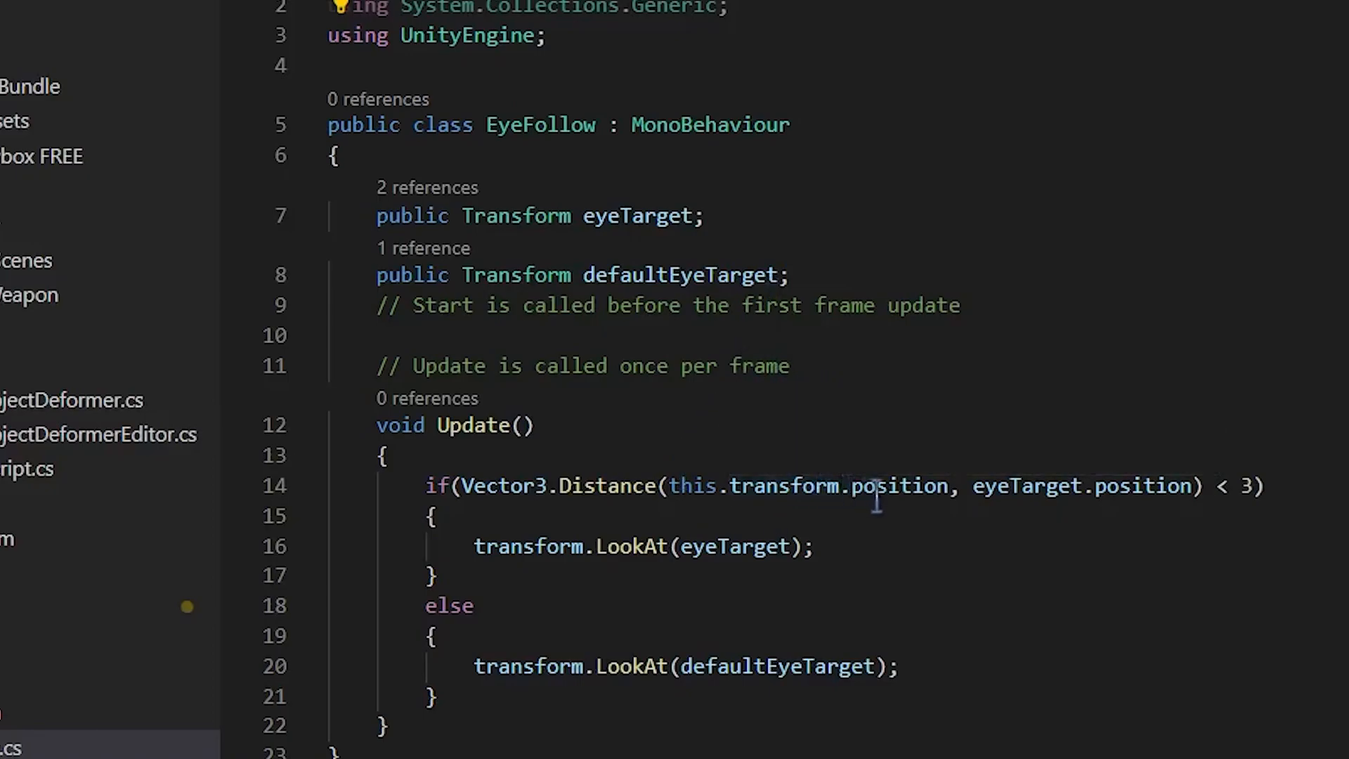
mouse_move(1139, 486)
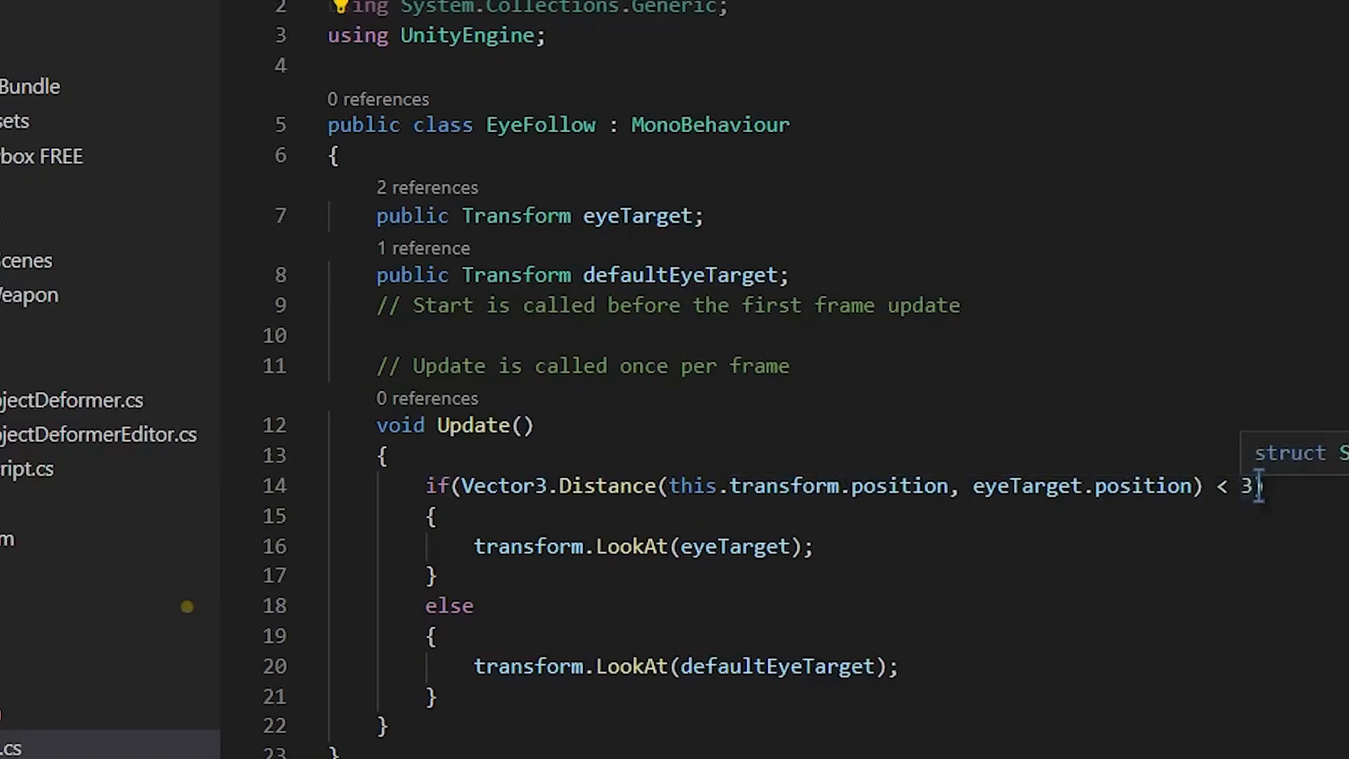
mouse_move(731, 546)
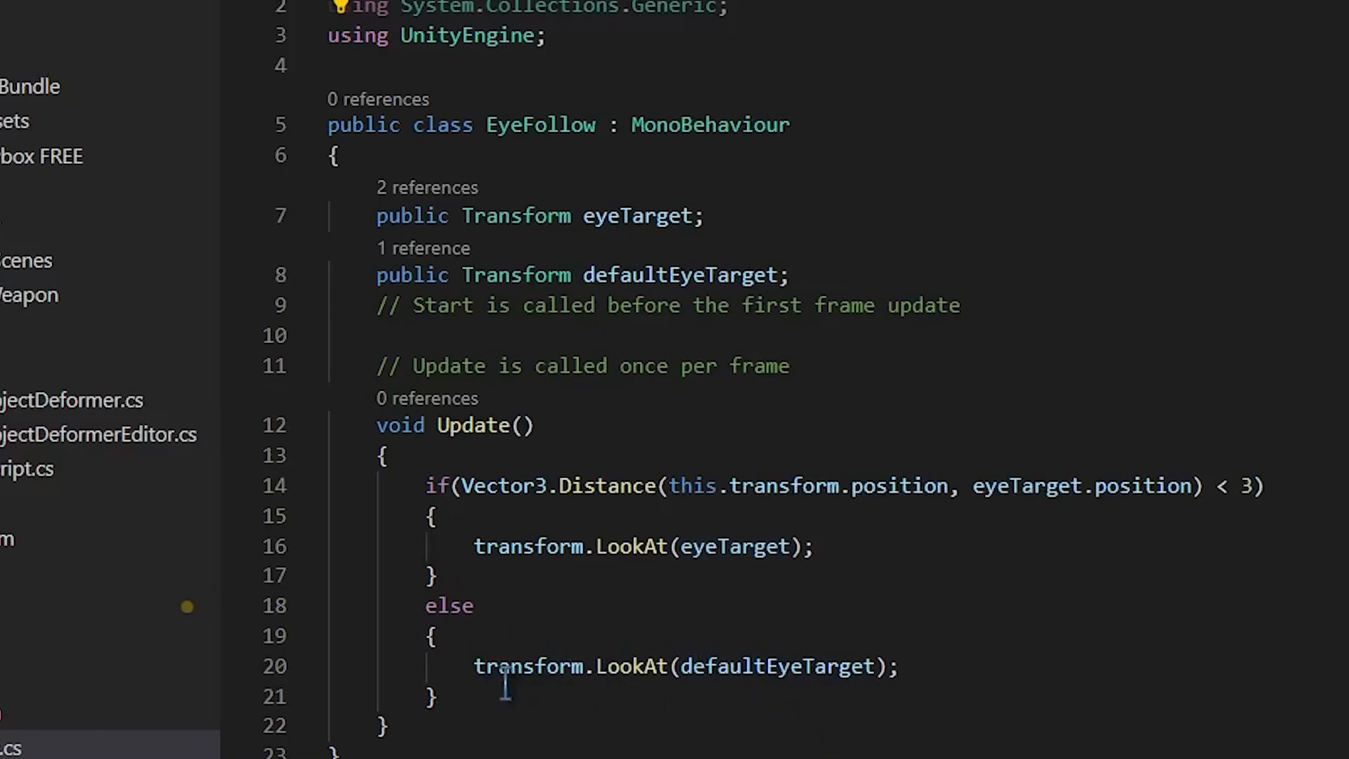
mouse_move(645, 675)
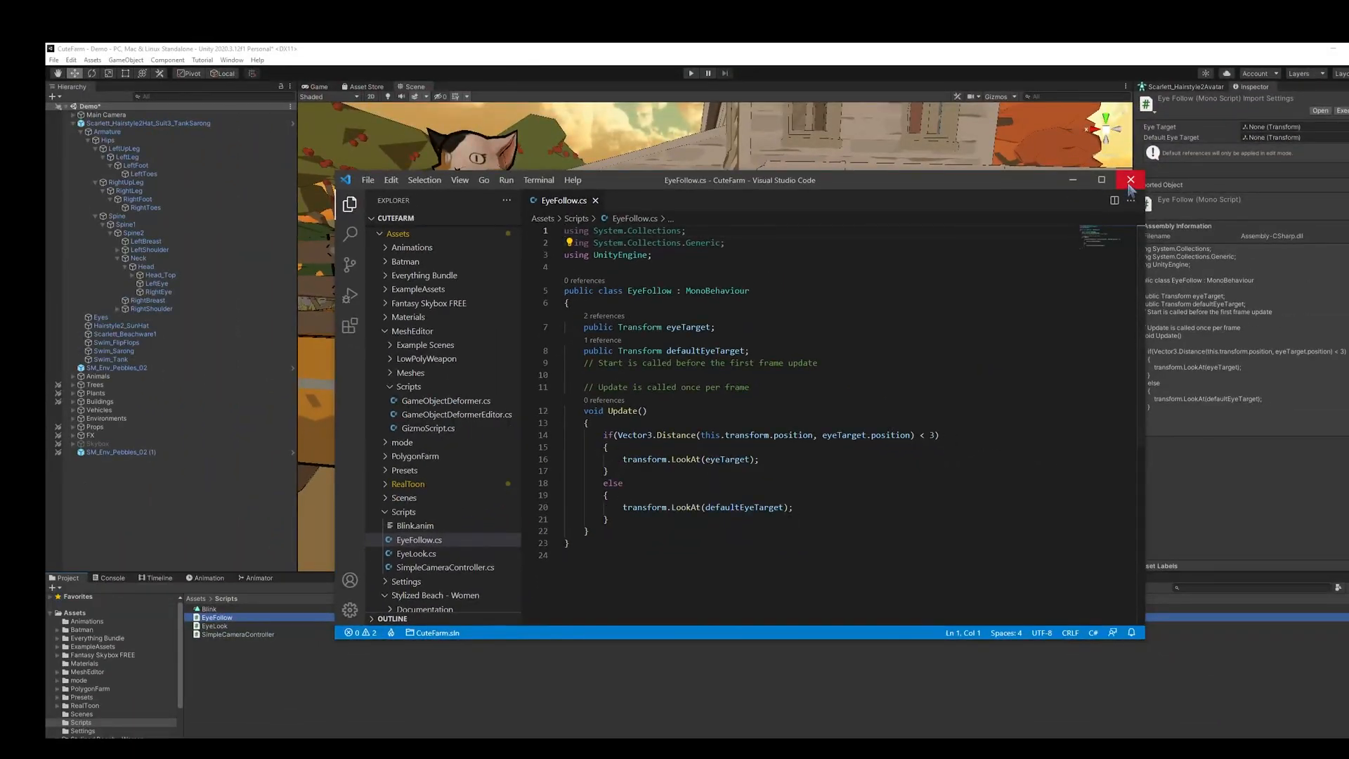
Step: Add EyeFollow to the LeftEye and RightEye bones, with Main Camera as Eye Target
click(1130, 180)
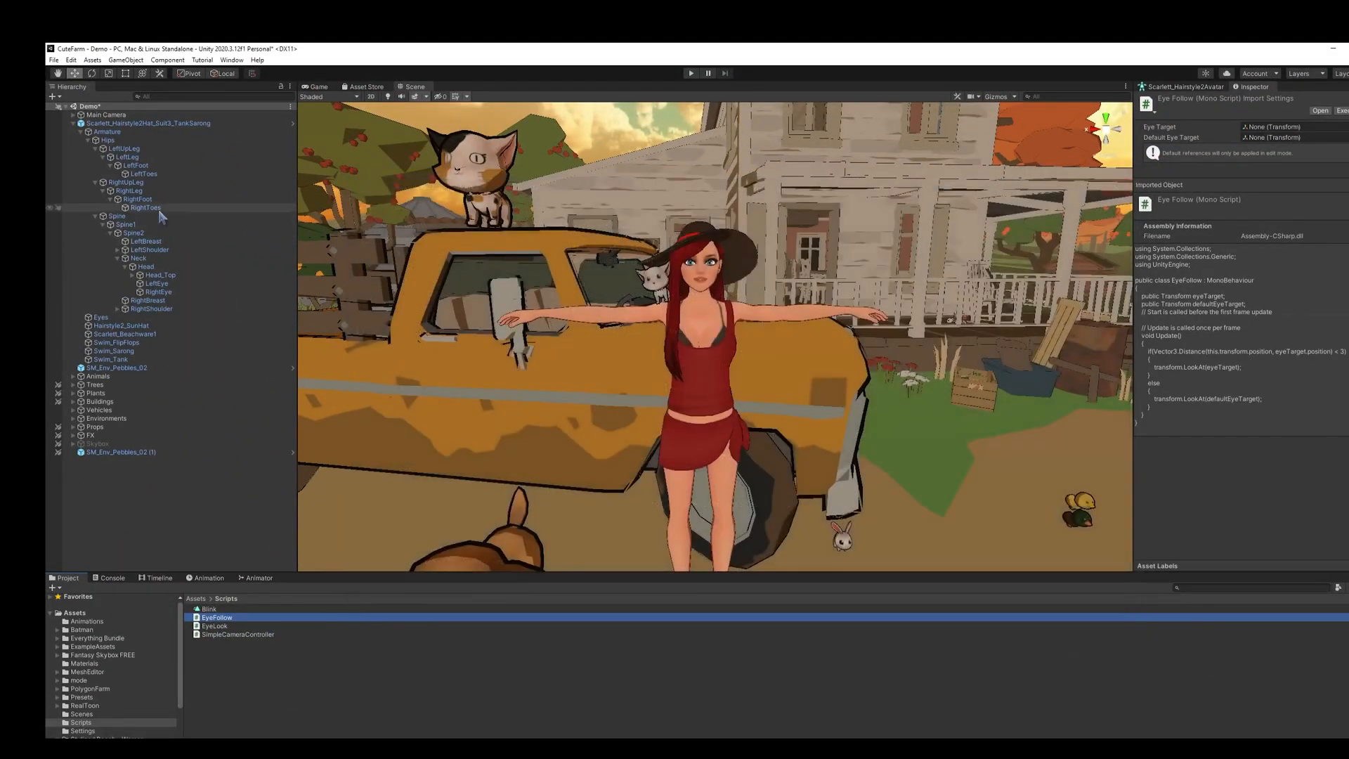
click(156, 283)
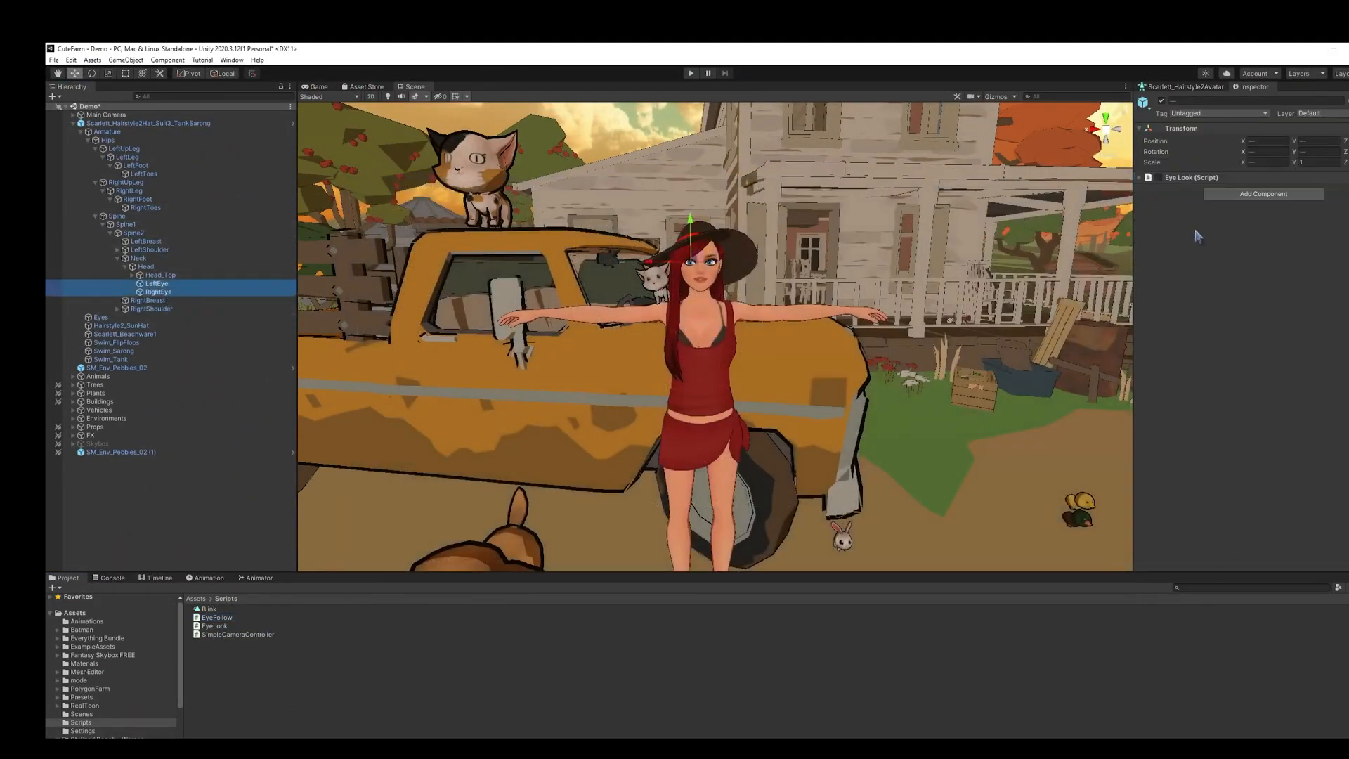
click(1264, 193)
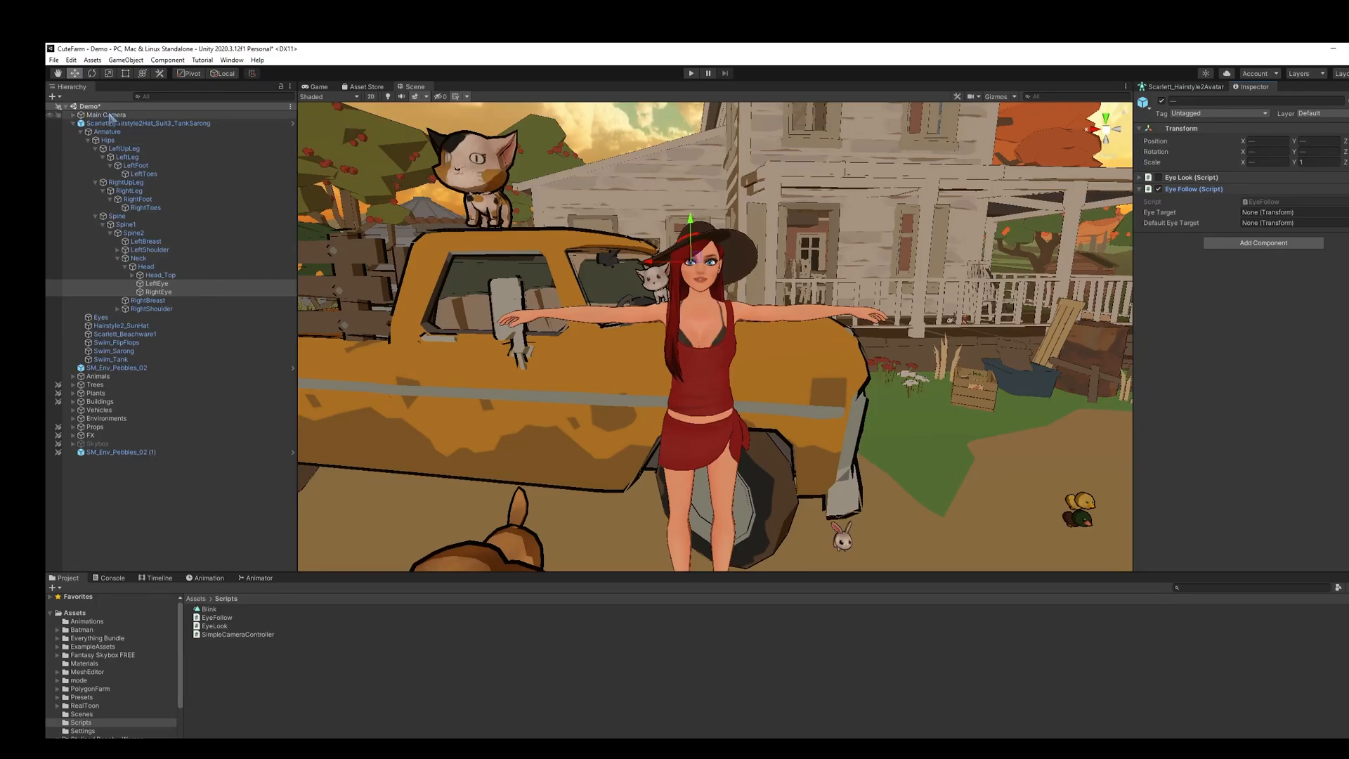
click(1281, 212)
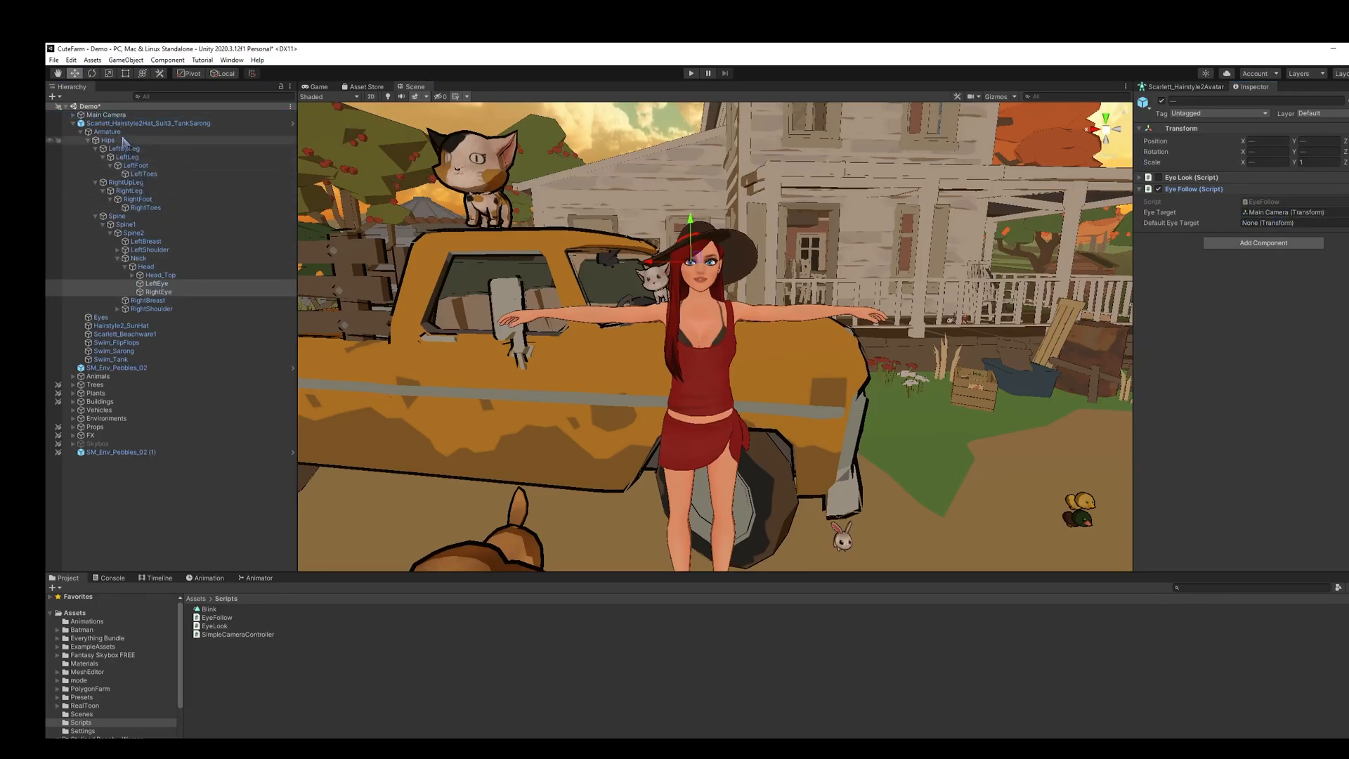
Step: Create the DefaultEyeTarget empty object under the character avatar in the Hierarchy
right_click(150, 122)
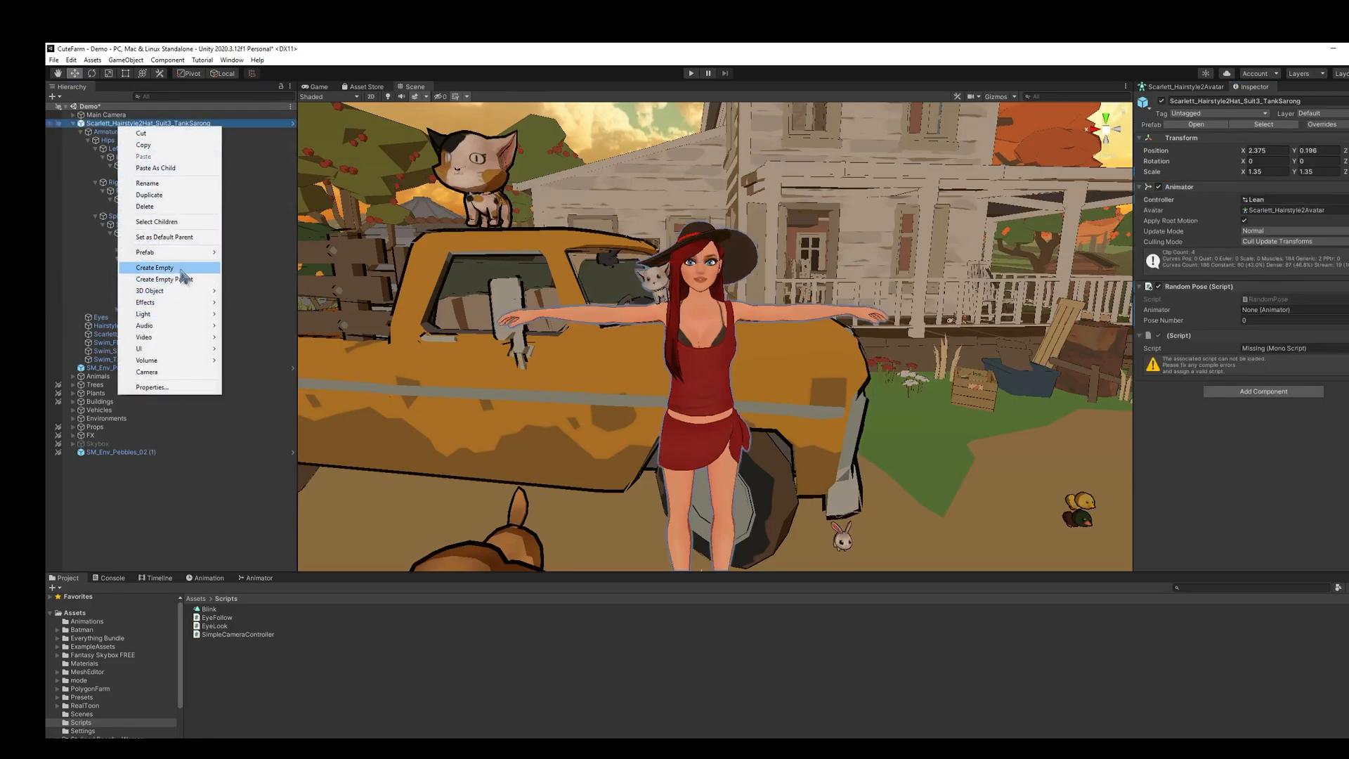
click(155, 268)
text(DefaultEyeTarget)
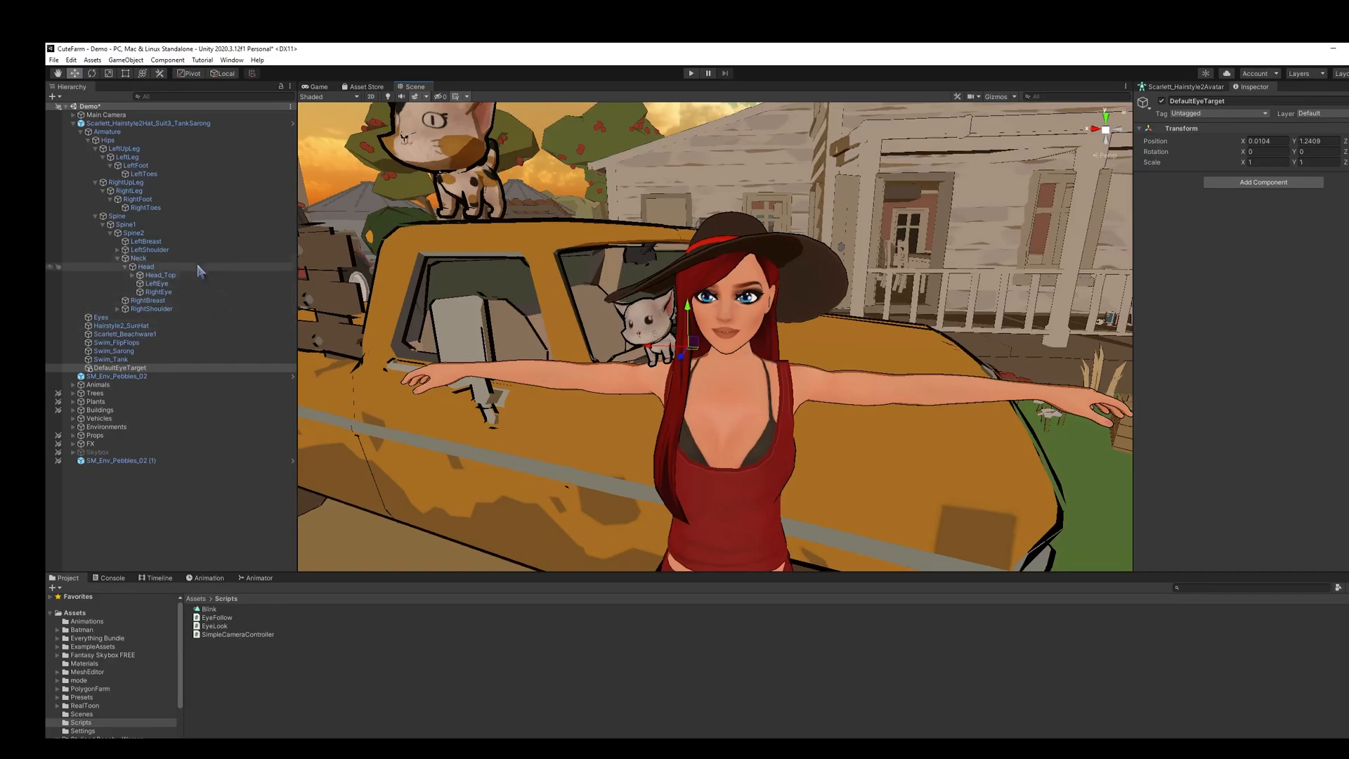
Step: Set DefaultEyeTarget as both eyes' Default Eye Target and start Play mode
click(157, 283)
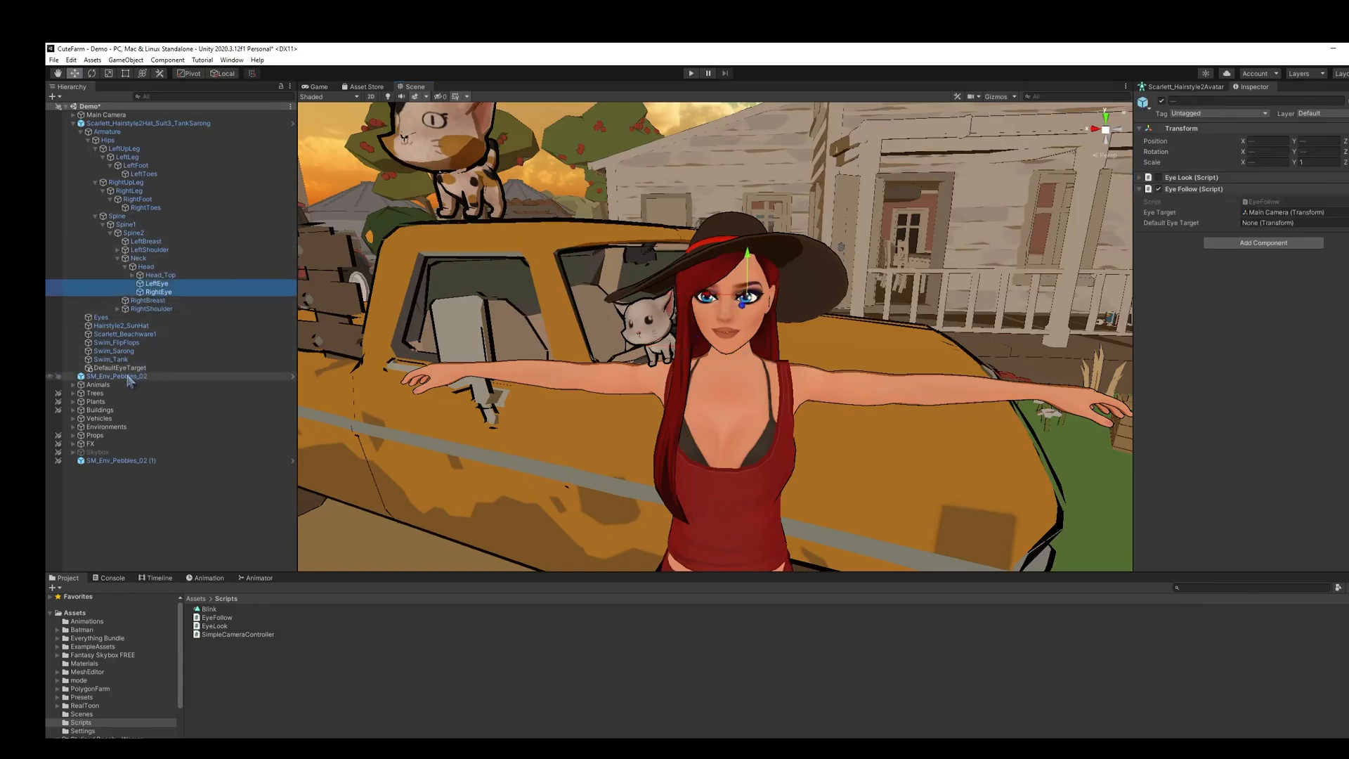
click(1268, 223)
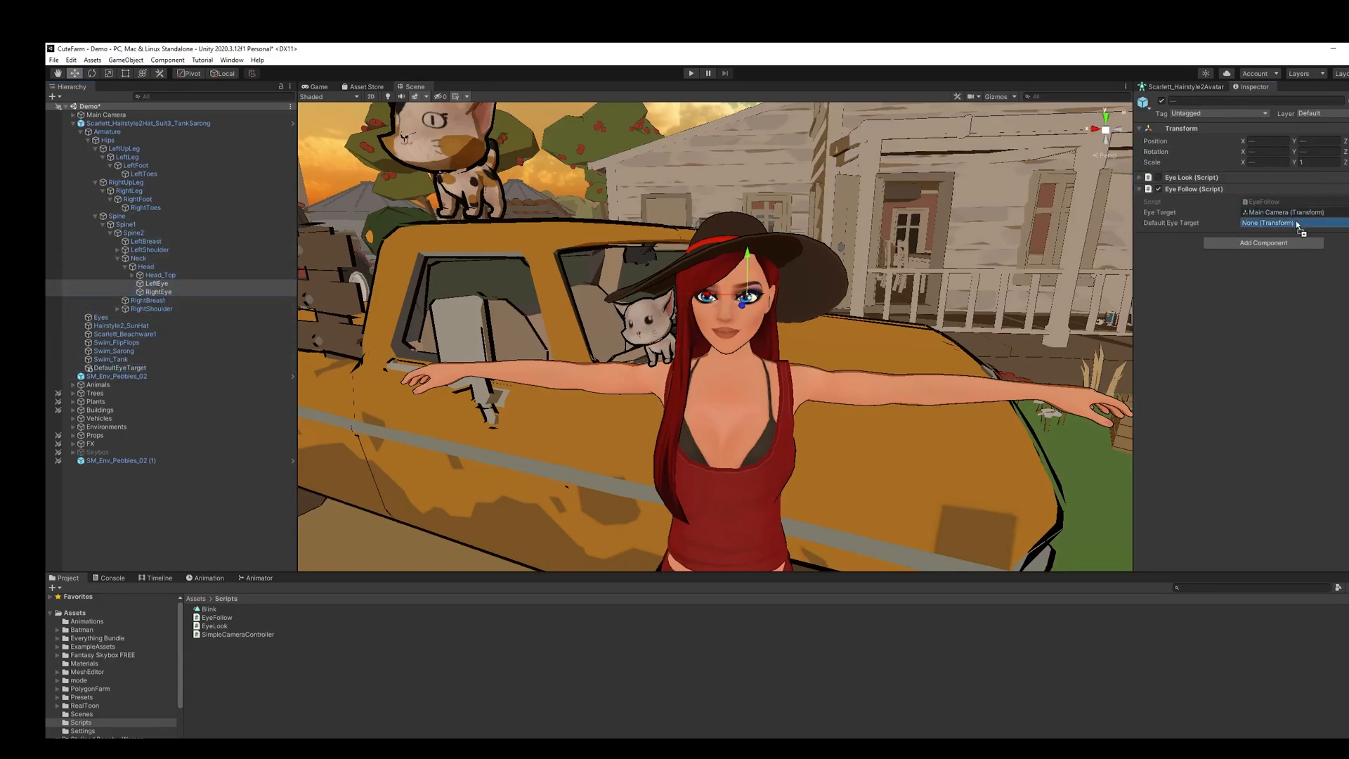
click(1282, 223)
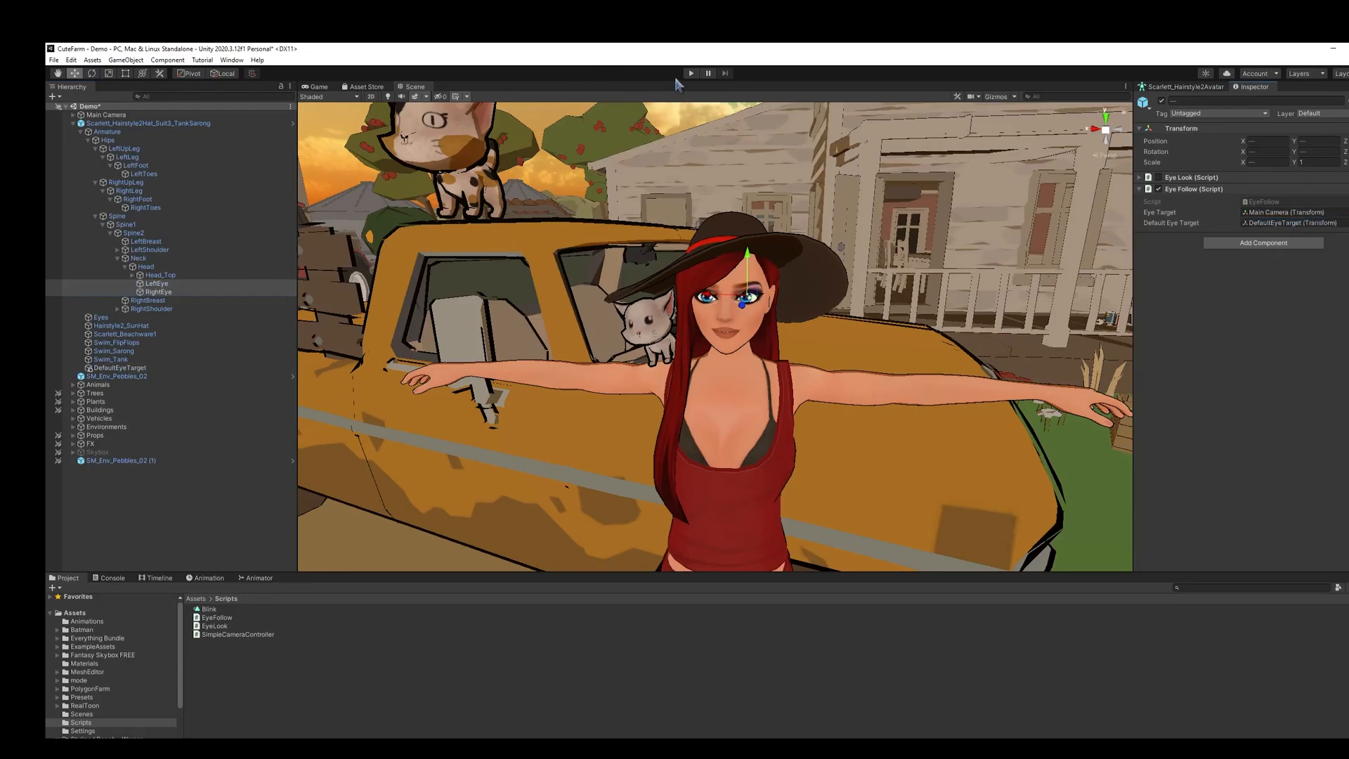
click(691, 72)
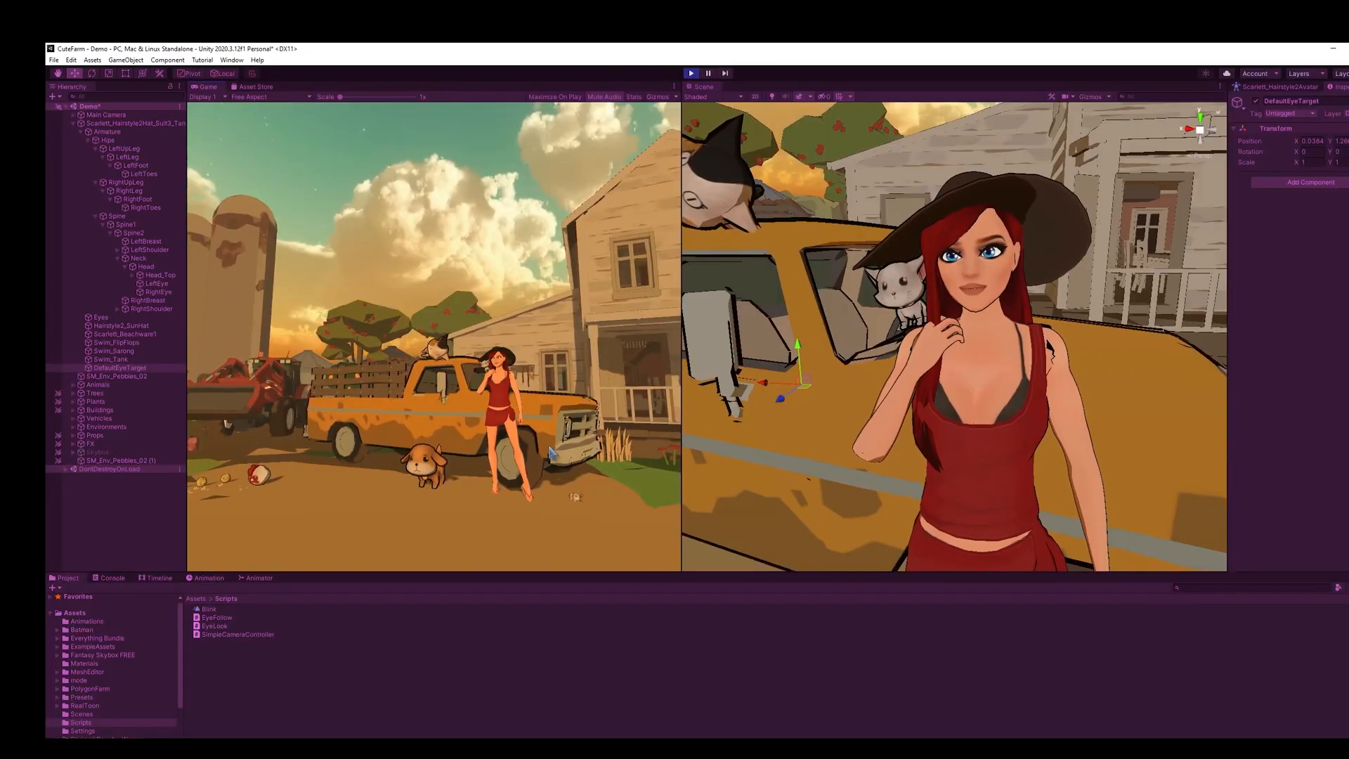